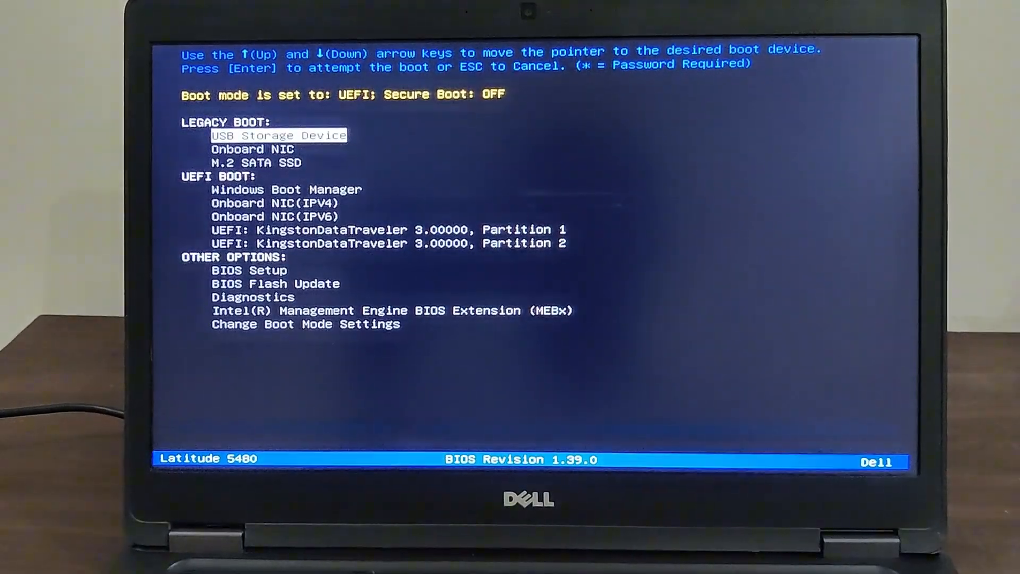
- Select USB Storage Device in the Dell one-time boot menu
key("Down")
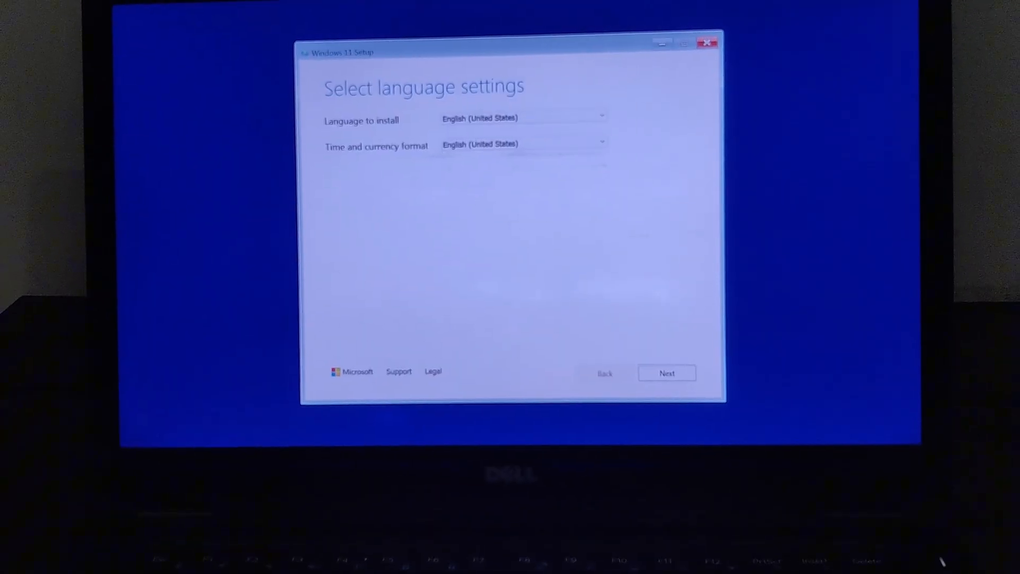
- Accept English (United States) and US keyboard, choose Repair your computer, then Troubleshoot
left_click(666, 373)
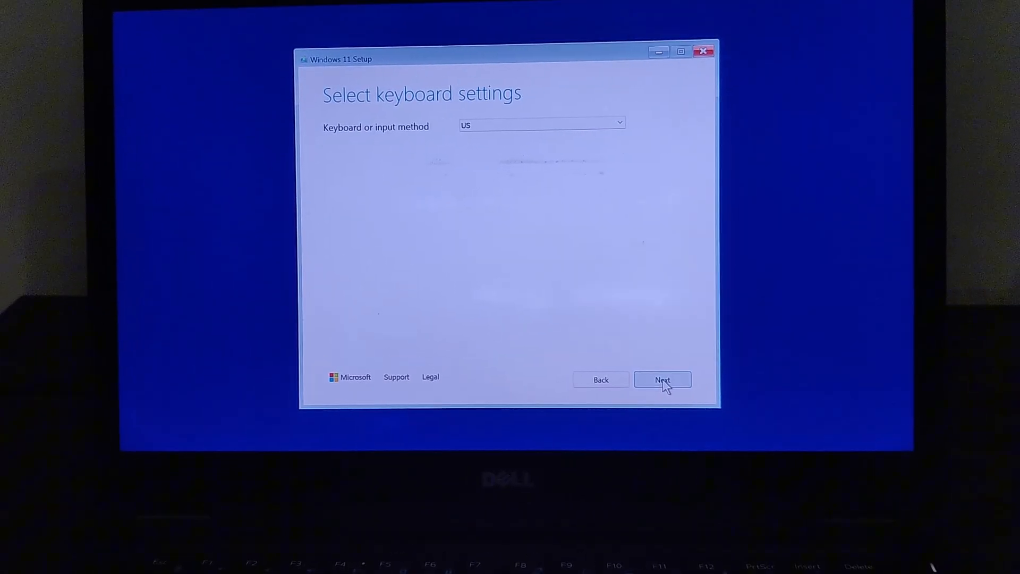
left_click(663, 379)
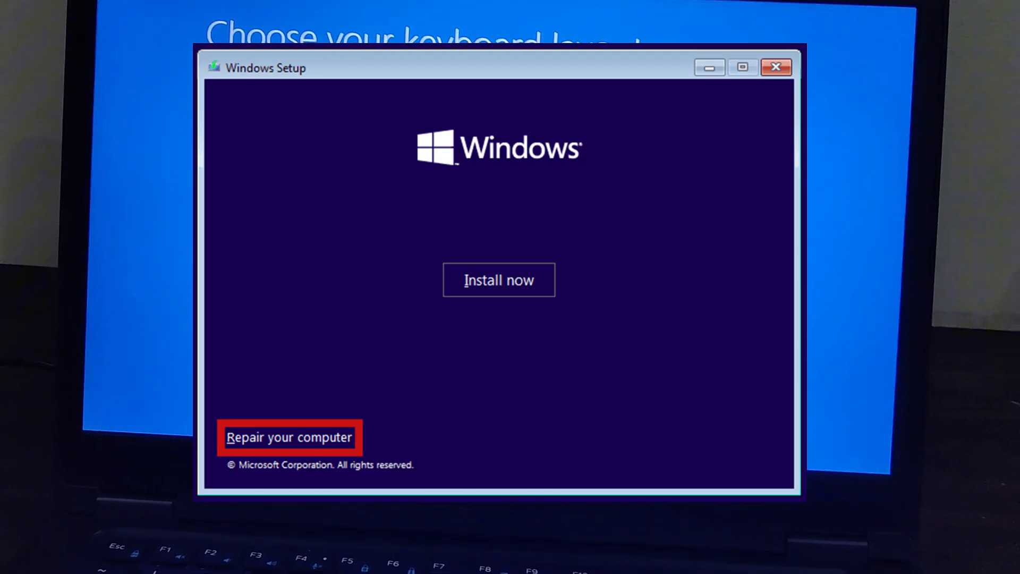
left_click(289, 437)
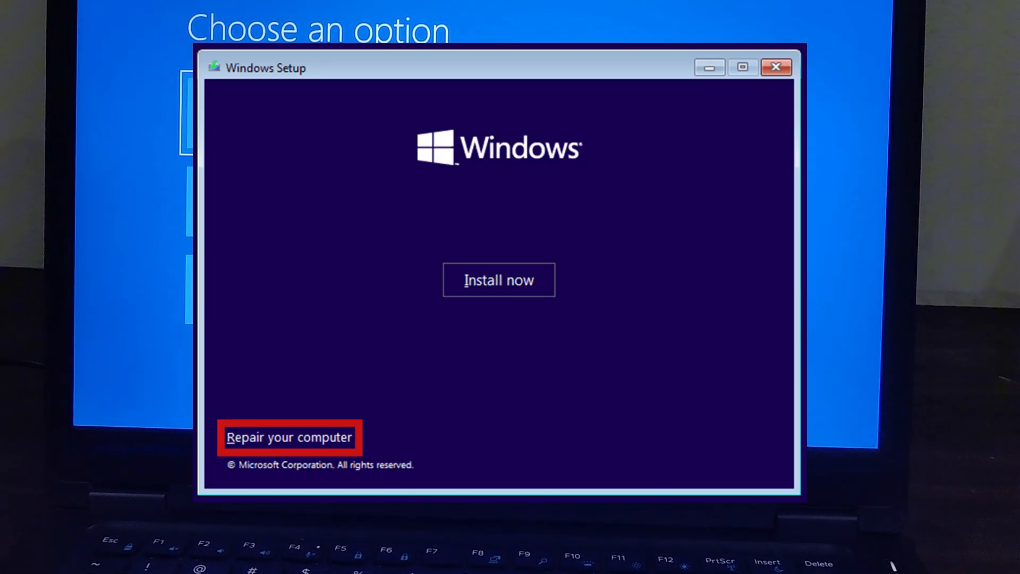
left_click(289, 437)
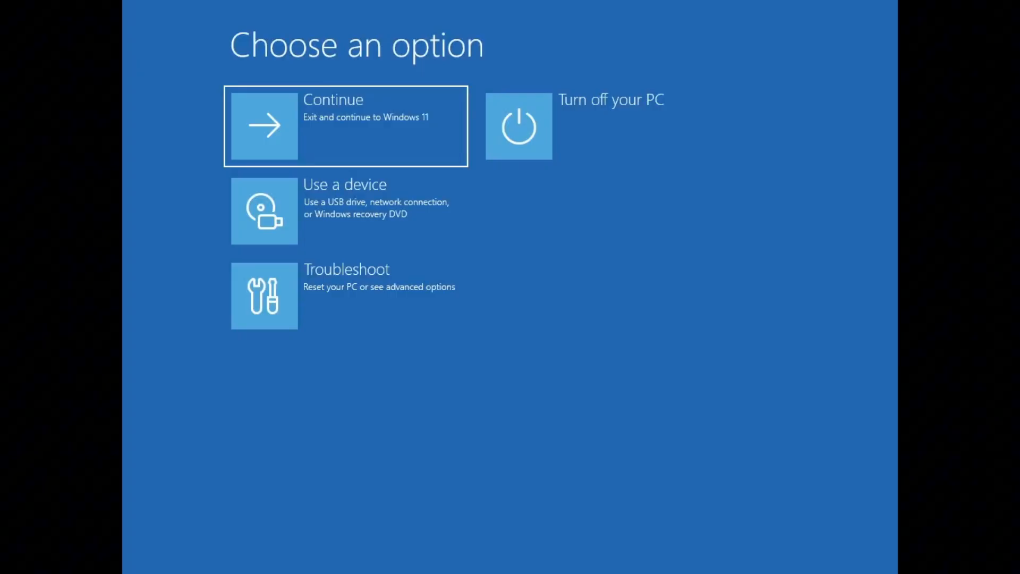
mouse_move(264, 211)
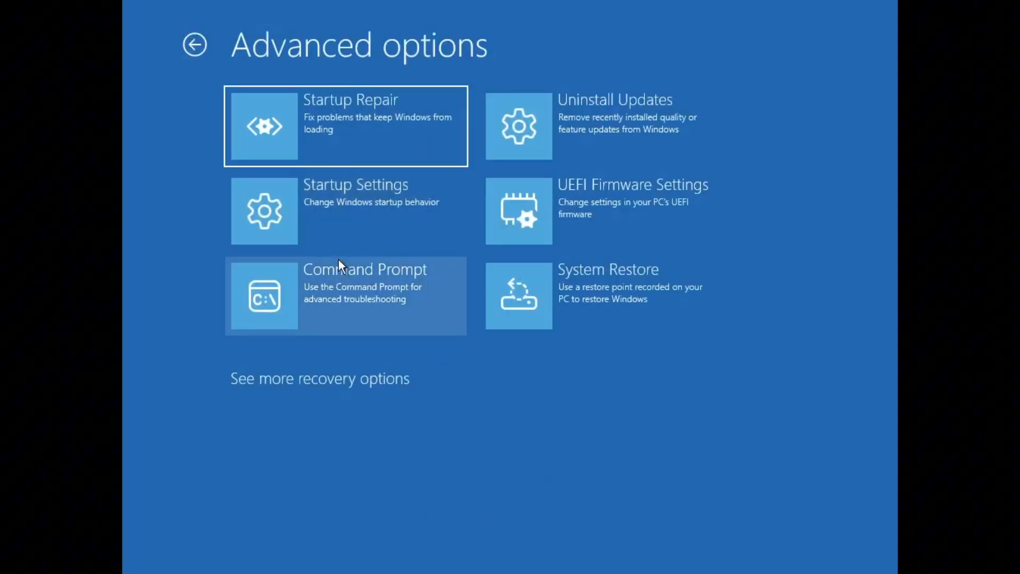
- From Command Prompt, run bootrec /fixmbr and bootsect /nt60 sys
left_click(345, 295)
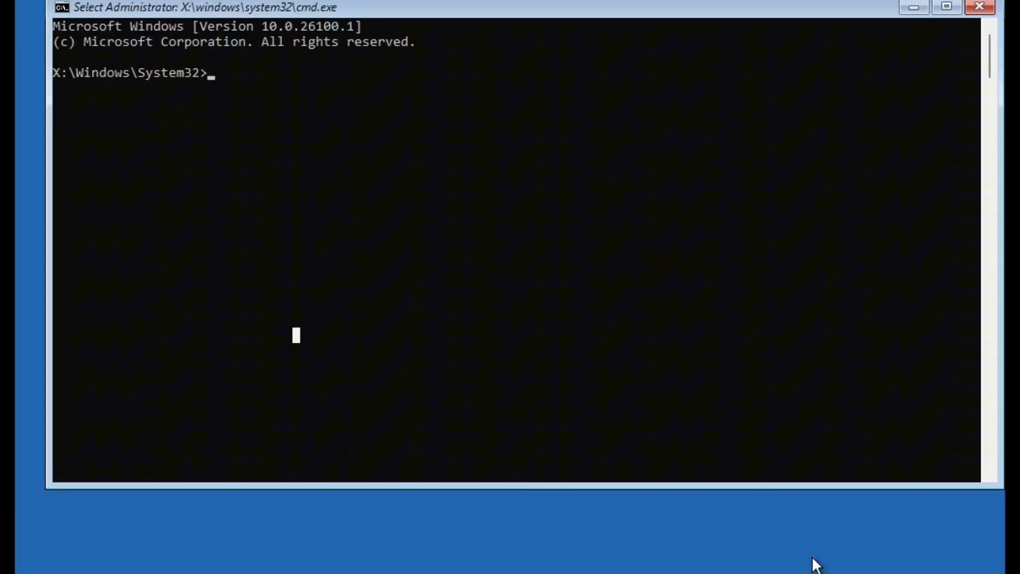
type("bootrec /fixmbr")
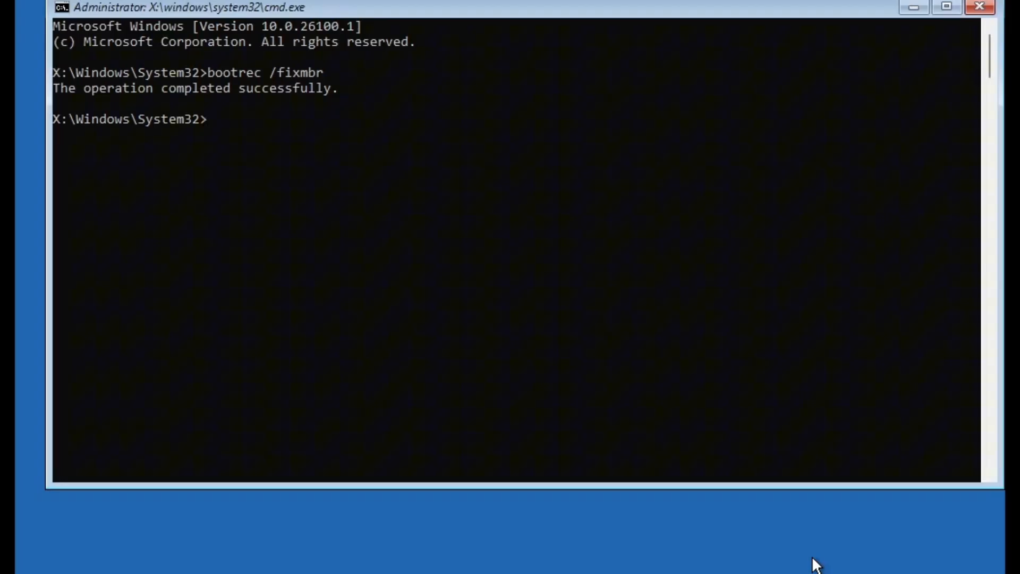
type("b")
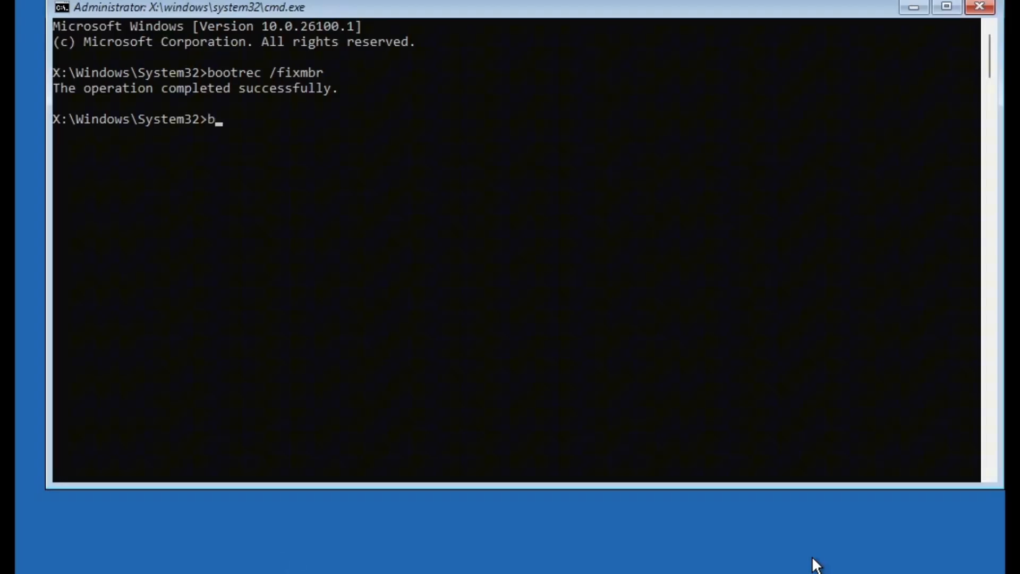
type("ootsect")
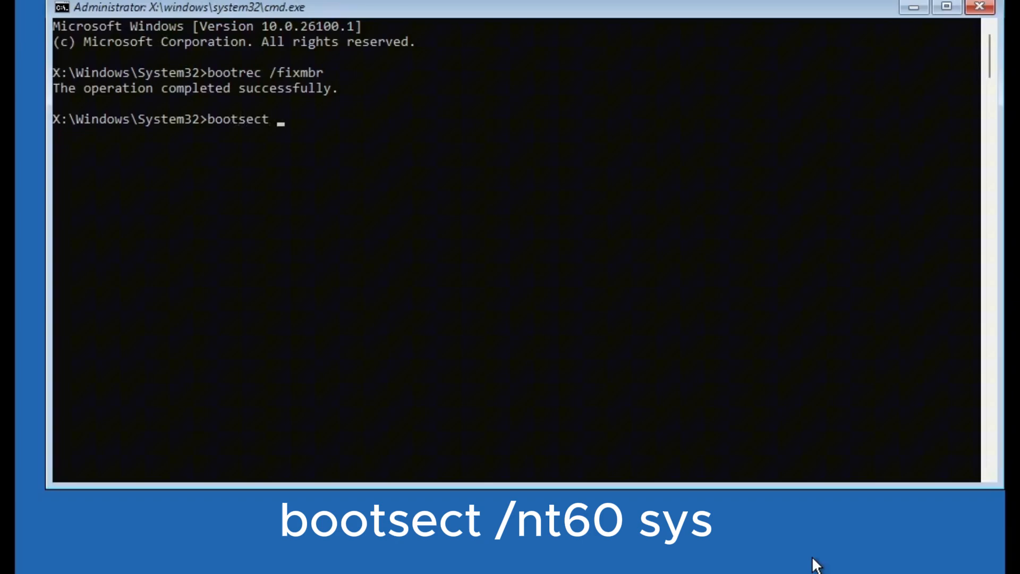
type("/nt60")
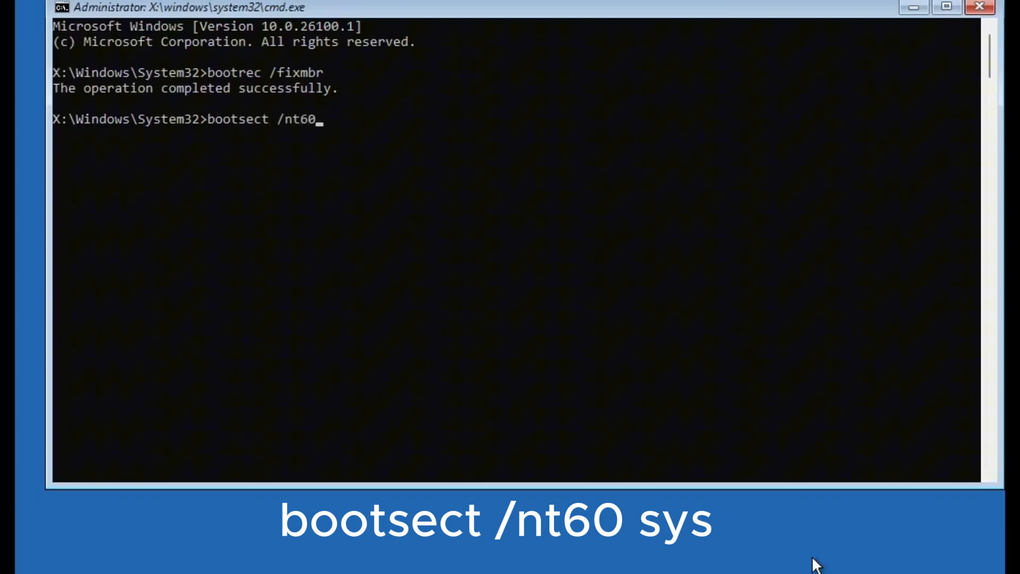
type("sys")
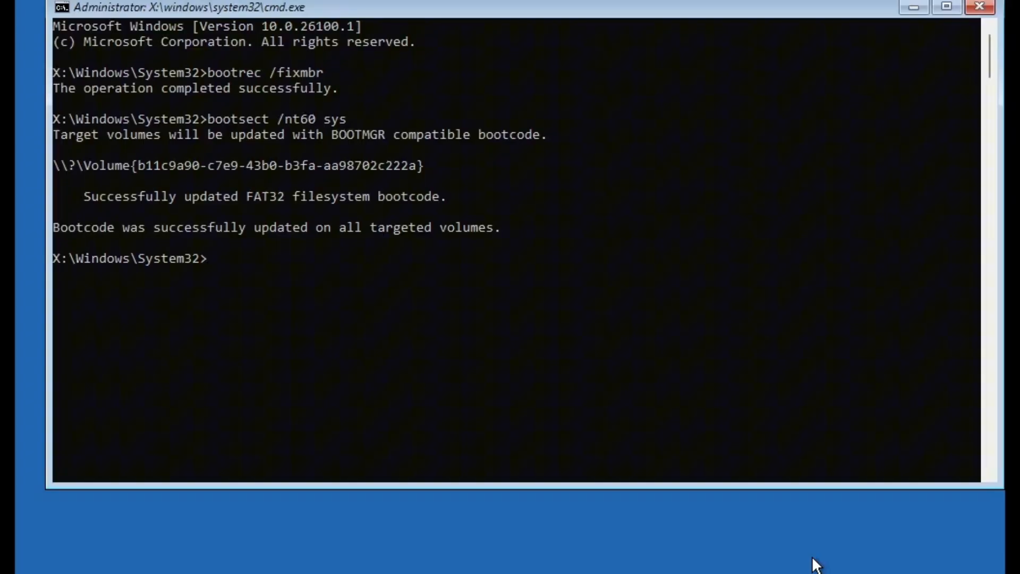
- Run bootrec /fixboot and bootrec /rebuildbcd, which finds 0 Windows installations
type("bootrec")
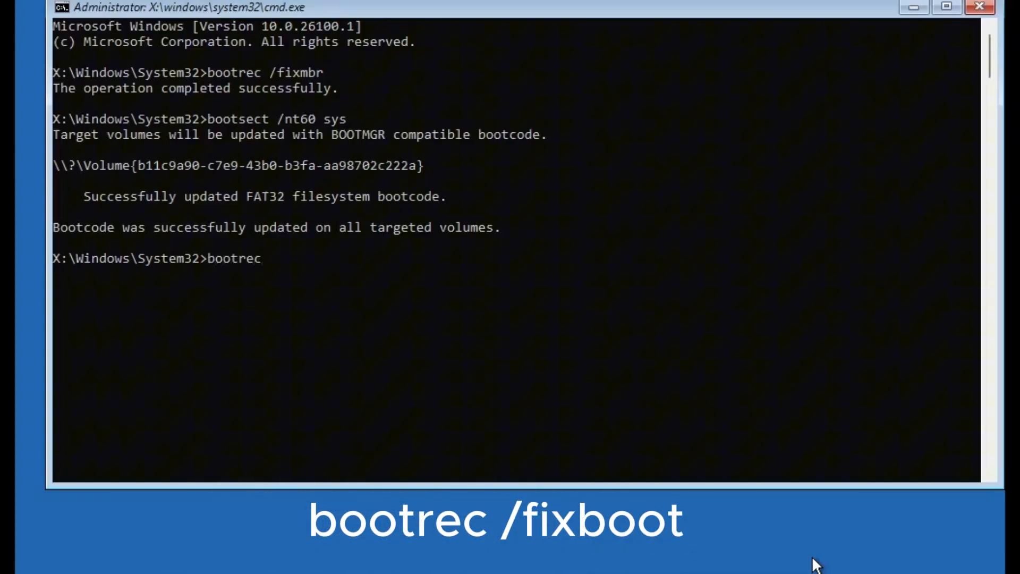
type("/fixboot")
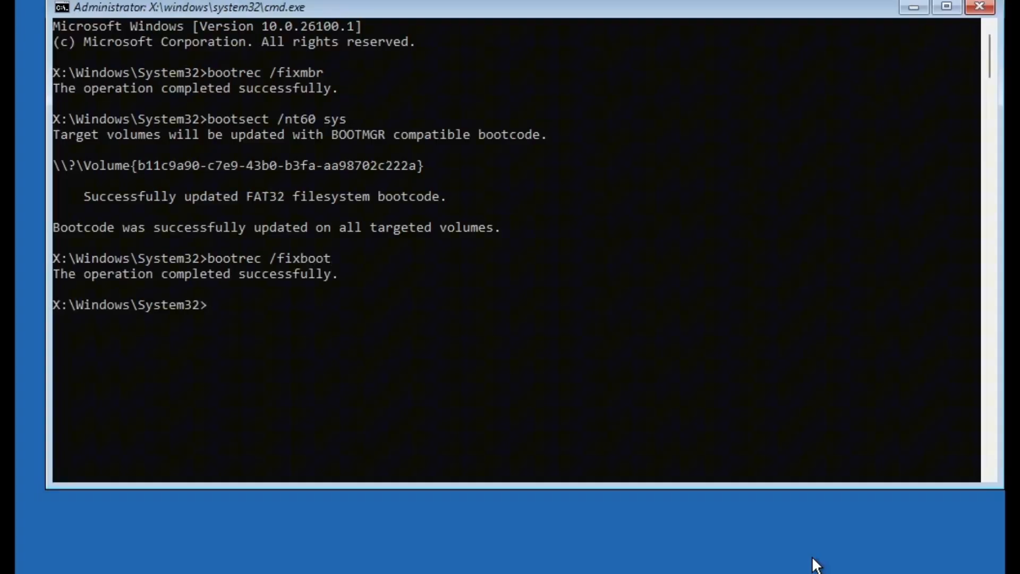
type("bootrec /rebuildbcd")
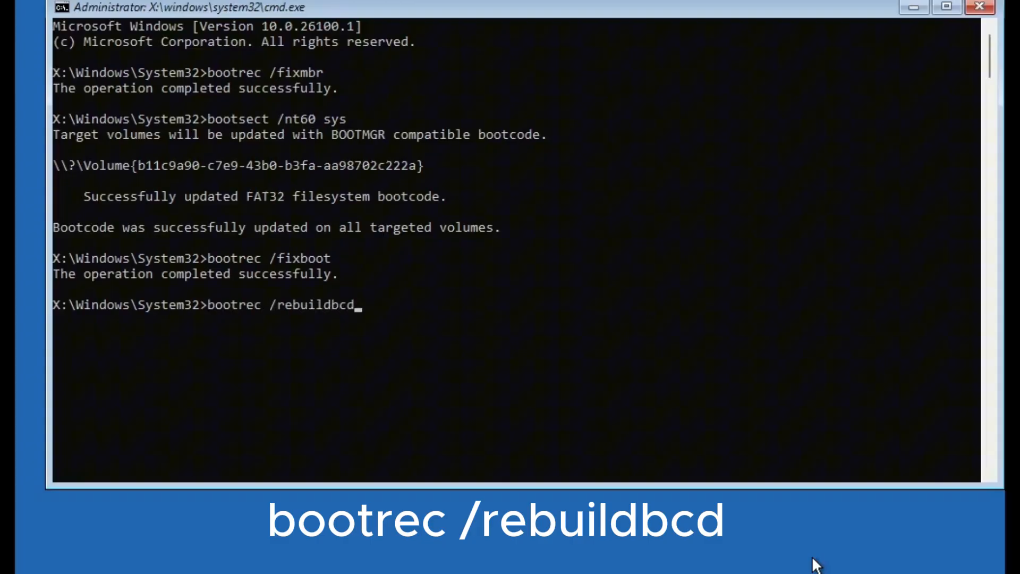
key("Enter")
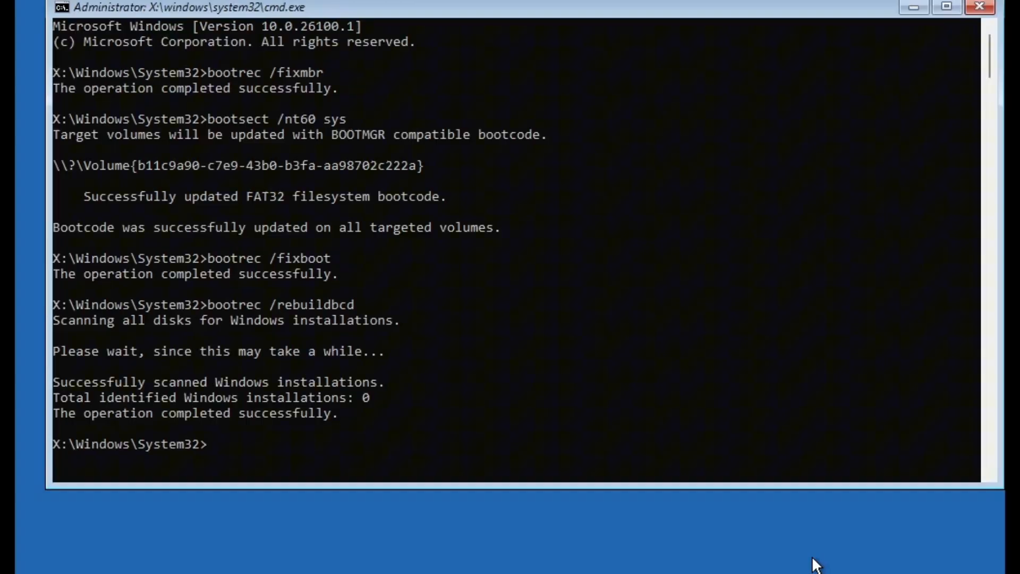
type("sf")
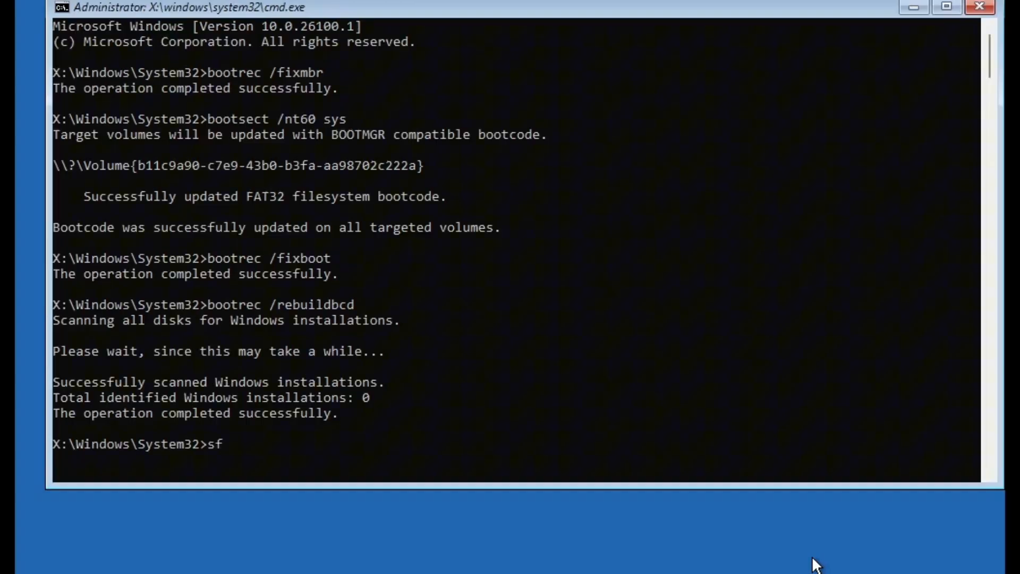
- Run sfc /scannow, which finds and repairs corrupt system files
type("c /scan")
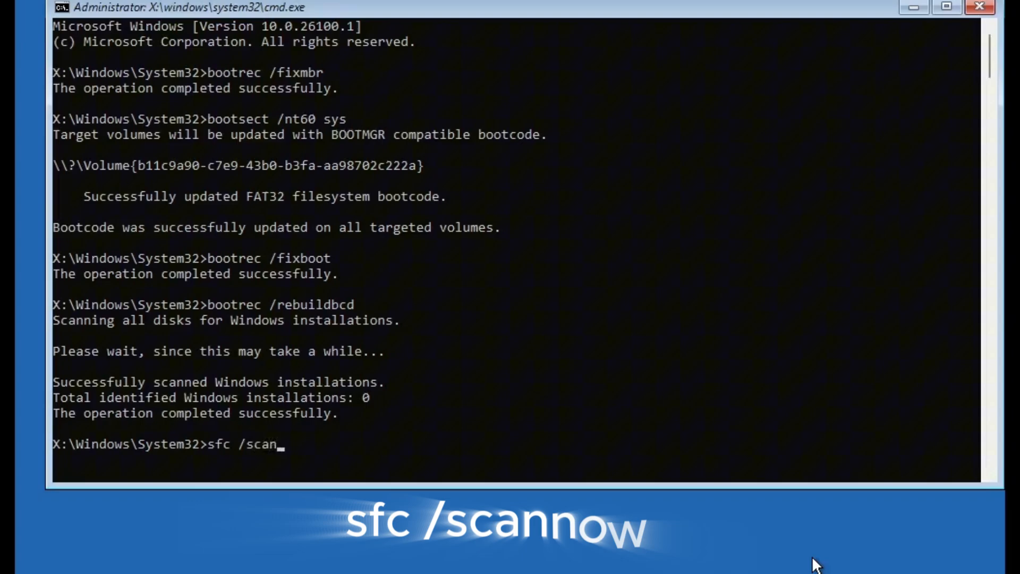
type("now")
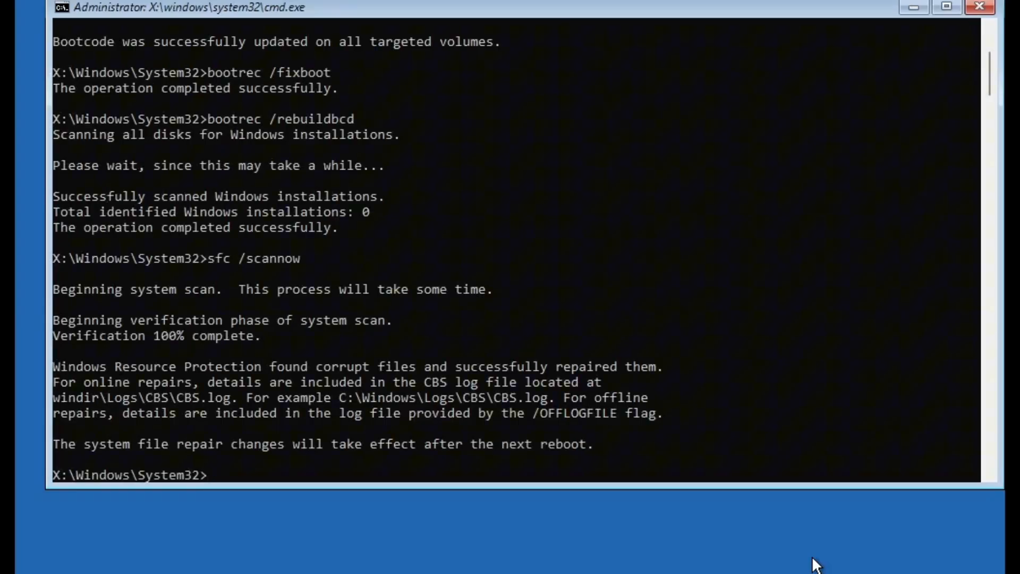
type("c")
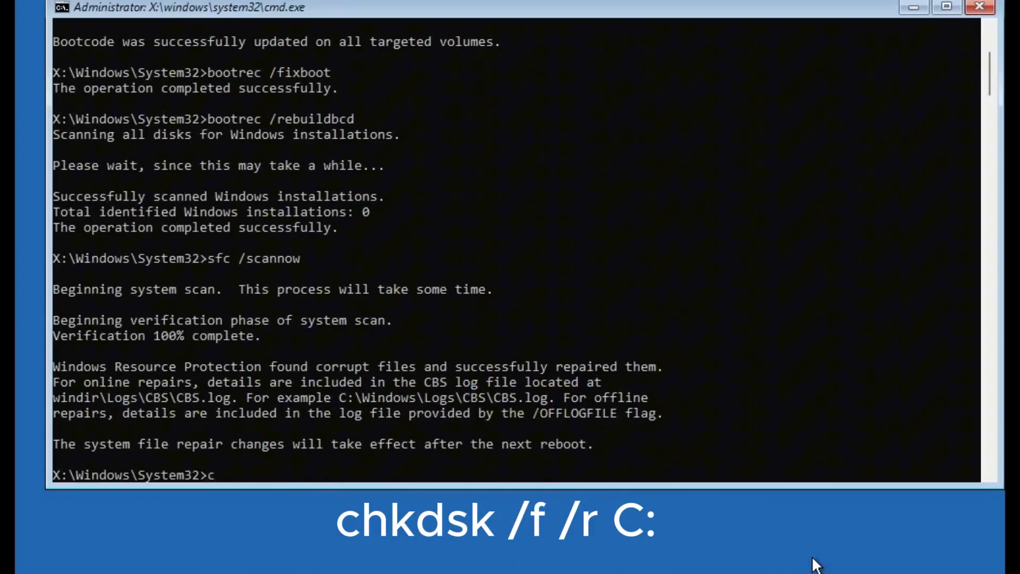
- Run chkdsk /f /r C: to fix disk errors and recover bad sectors
type("hkdsk")
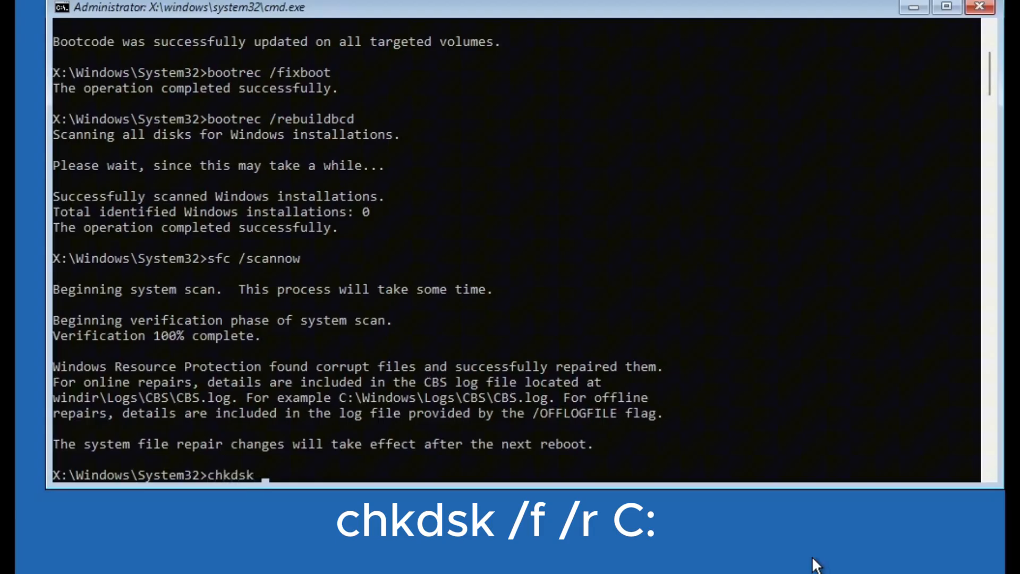
type("/f /r")
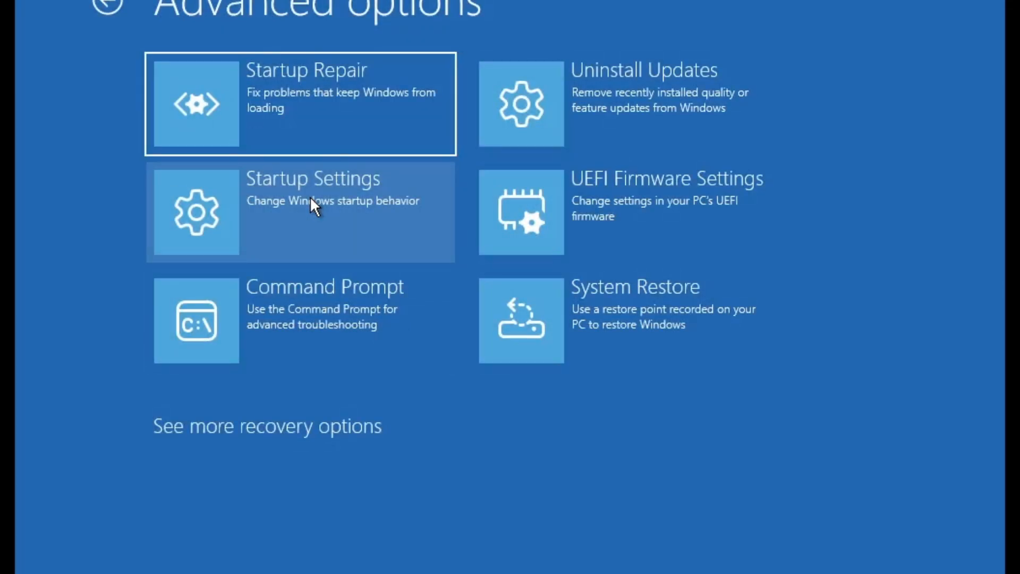
- Restart via Startup Settings and choose option 4, Enable Safe Mode
left_click(312, 211)
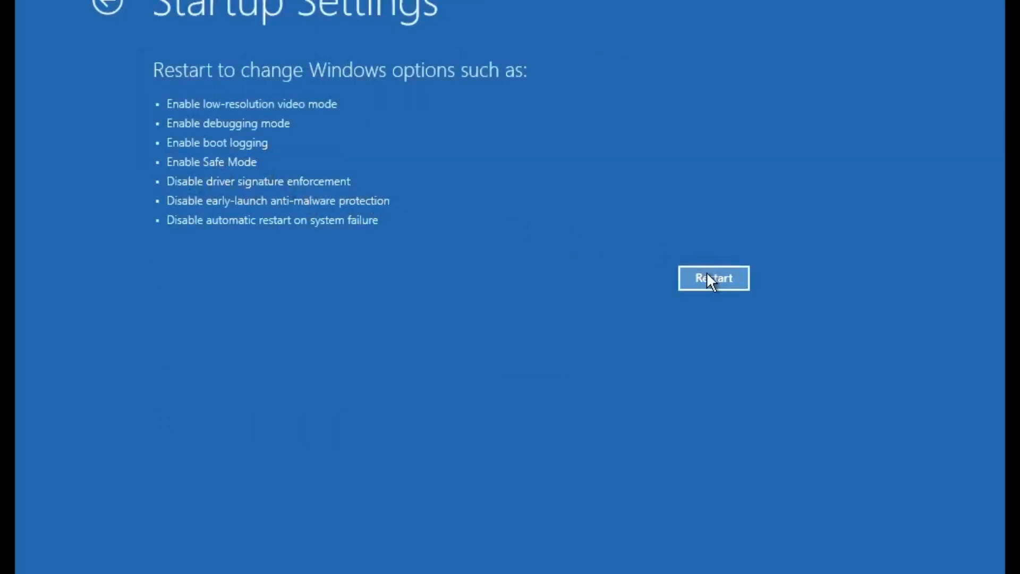
left_click(713, 278)
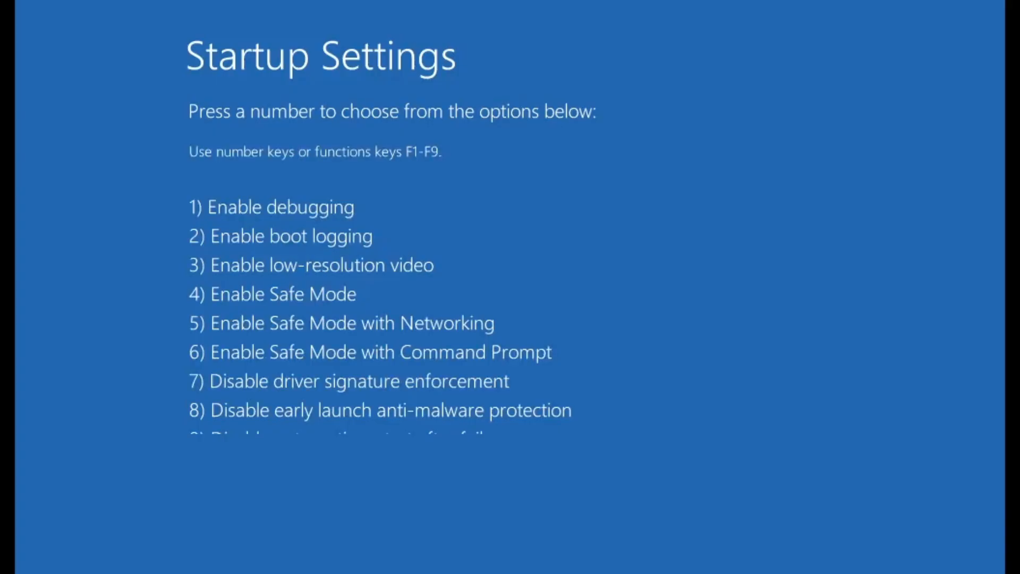
key("4")
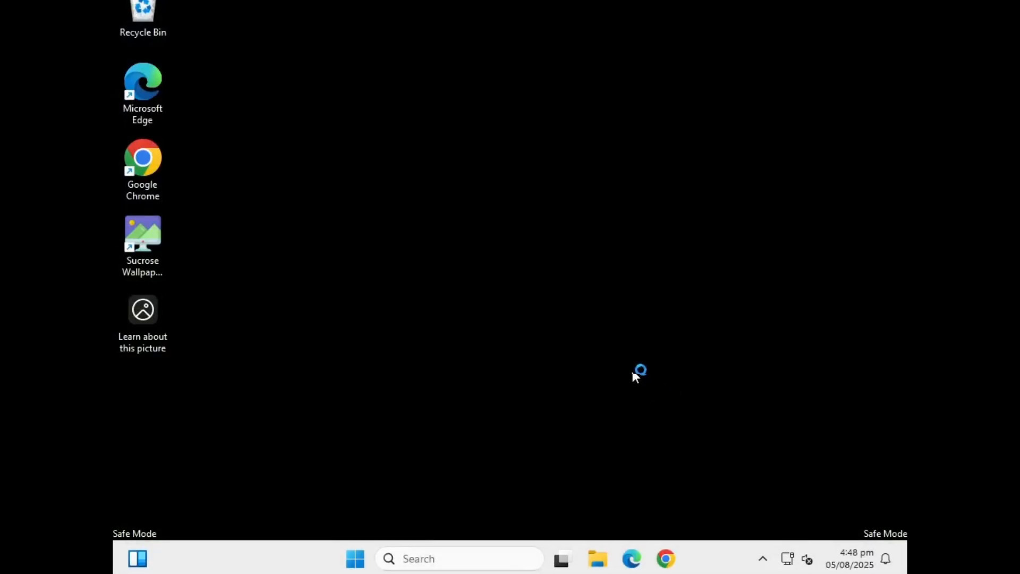
mouse_move(354, 559)
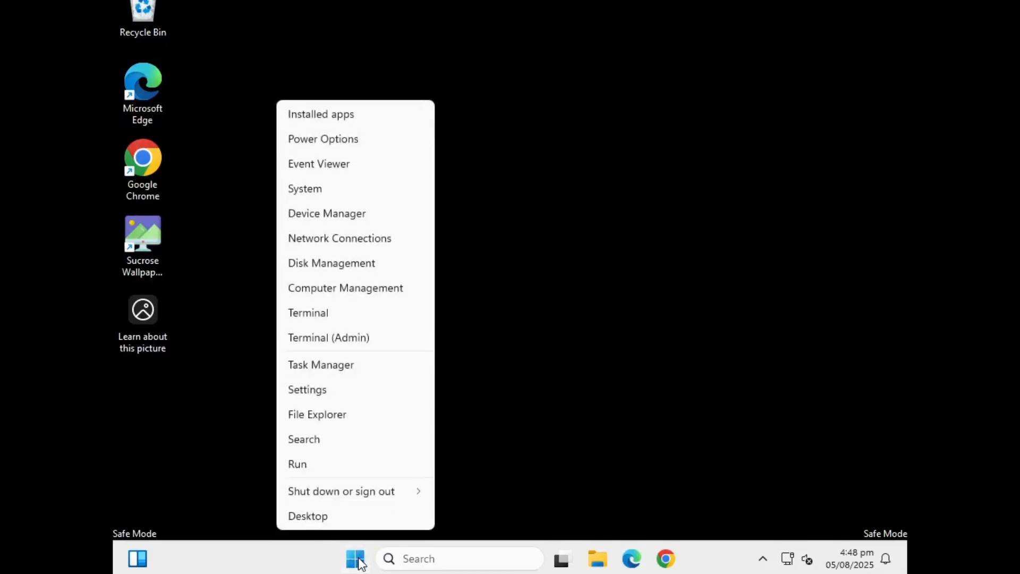
mouse_move(350, 397)
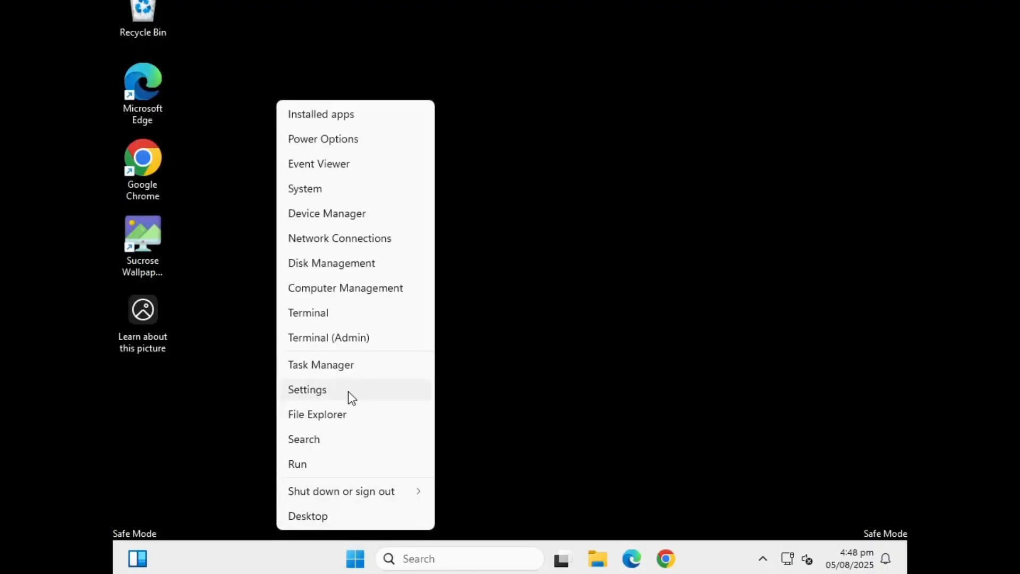
left_click(307, 389)
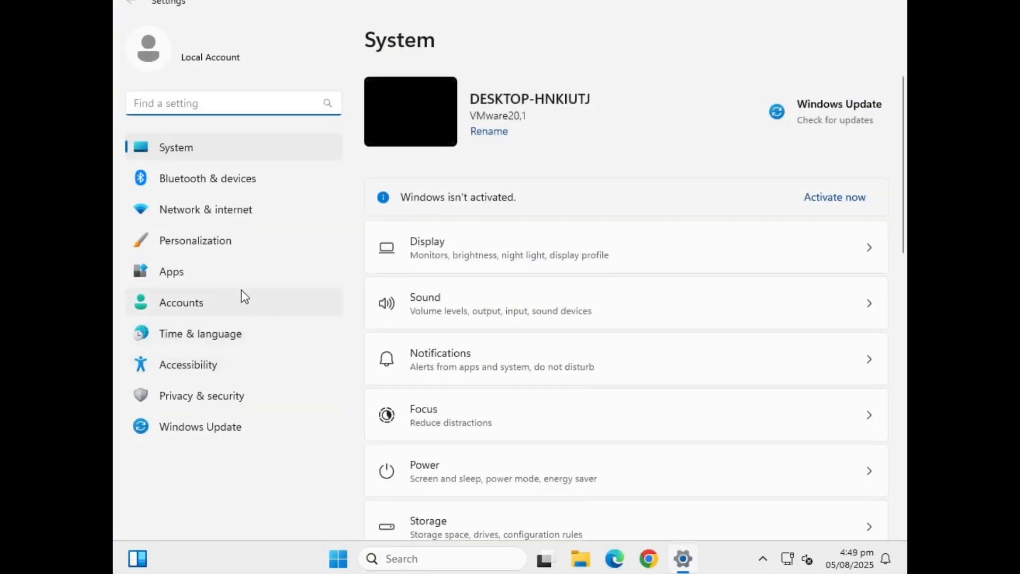
left_click(171, 272)
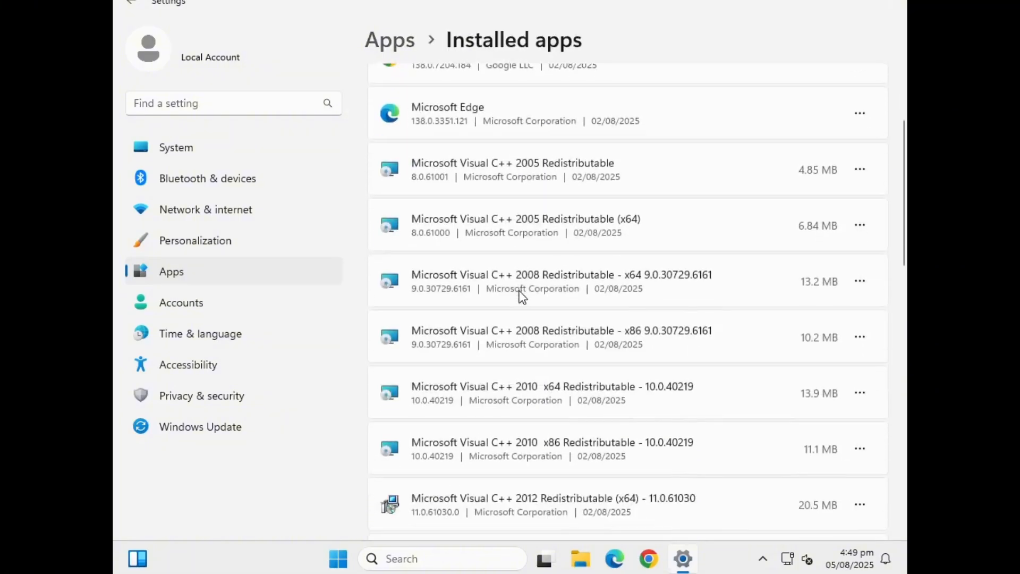
scroll("down", 3)
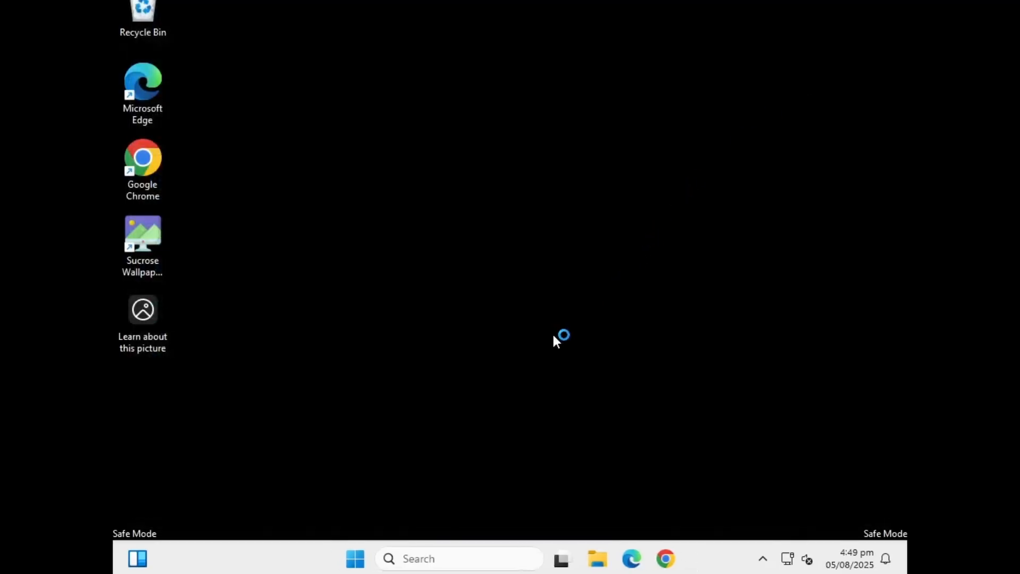
- Shift-restart from the Start menu Power options into recovery
left_click(354, 558)
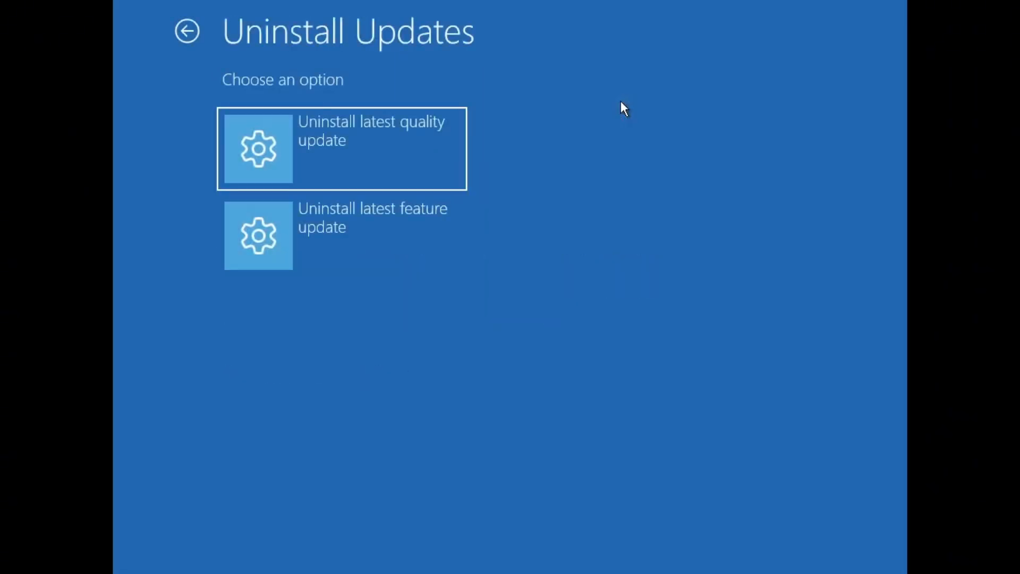
mouse_move(365, 212)
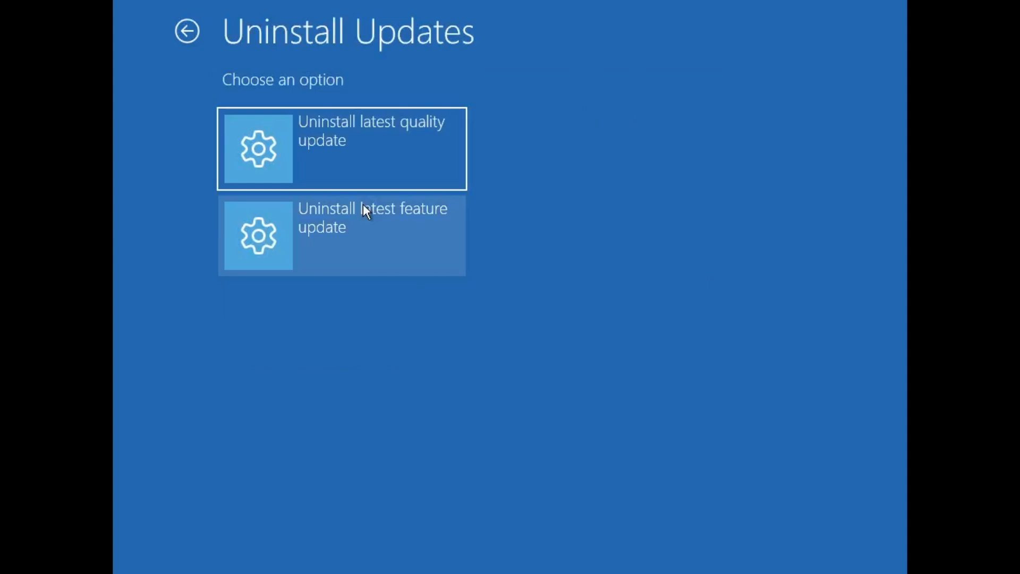
- Uninstall the latest quality update and dismiss the failed feature update removal message
left_click(342, 148)
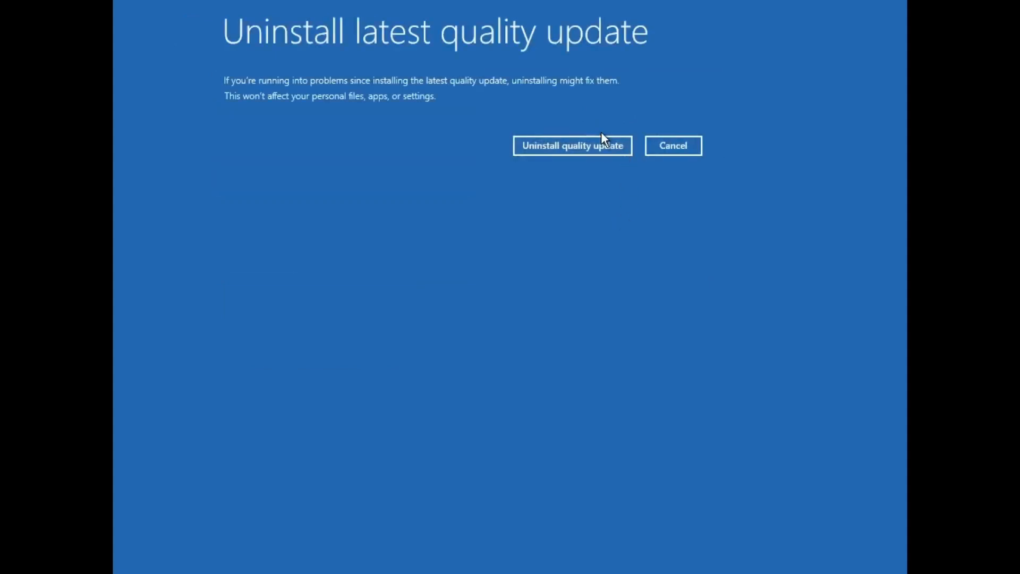
left_click(571, 145)
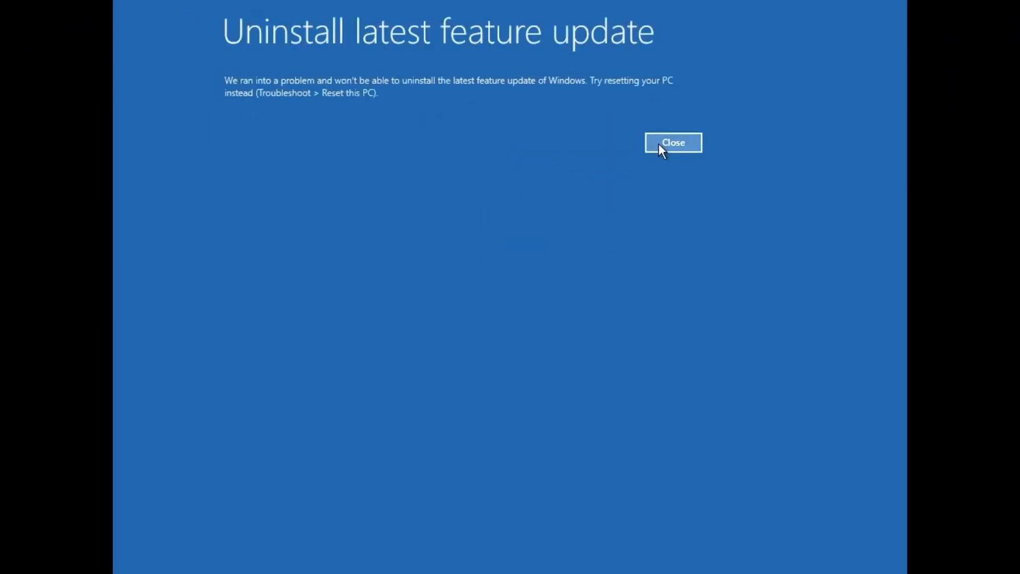
left_click(673, 142)
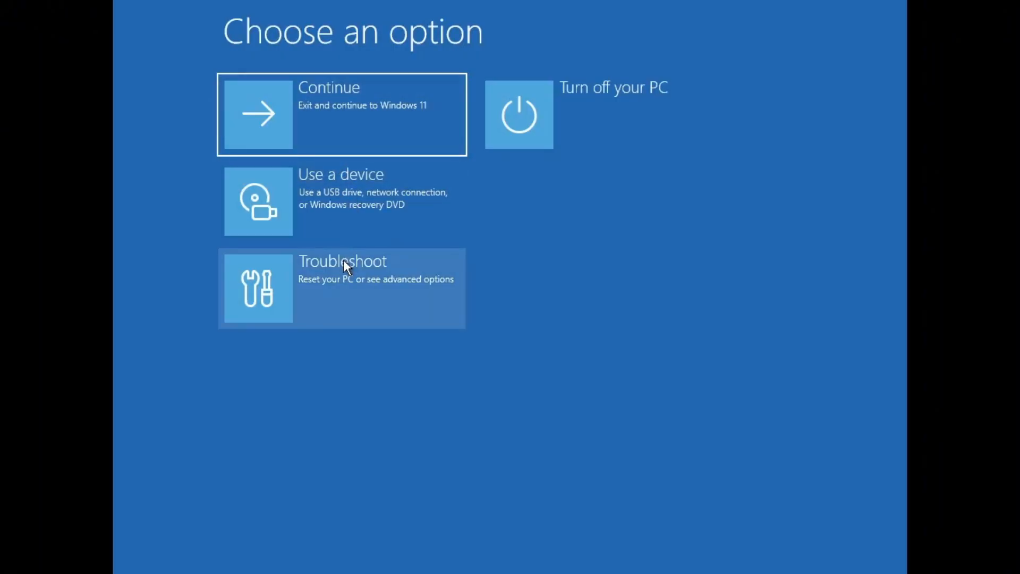
- Go through Troubleshoot and Advanced options to start System Restore
left_click(341, 288)
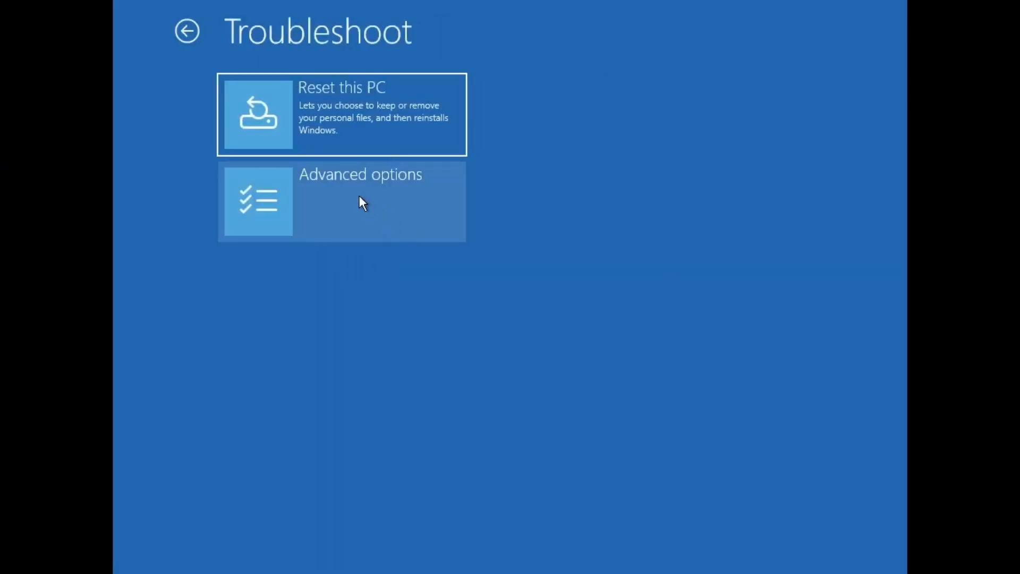
left_click(341, 201)
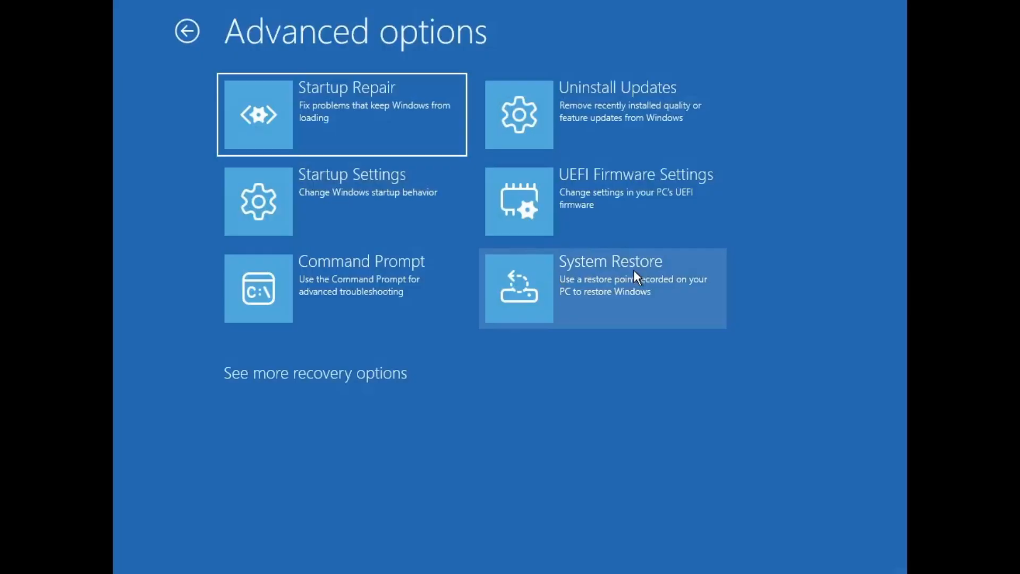
left_click(599, 287)
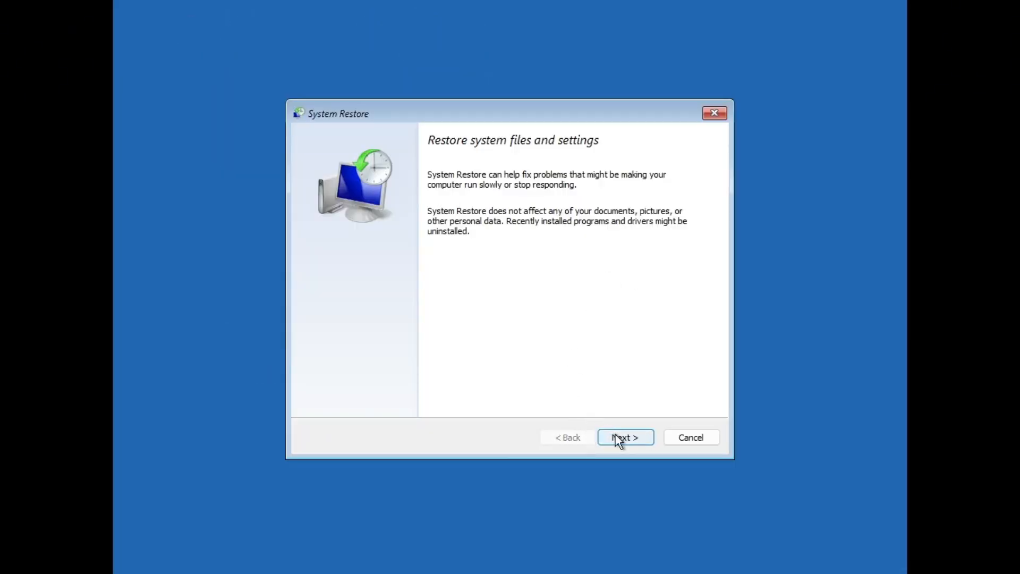
- Restore Windows to the 8/5/2025 3:30:30 AM Windows Modules Installer restore point and confirm
left_click(624, 437)
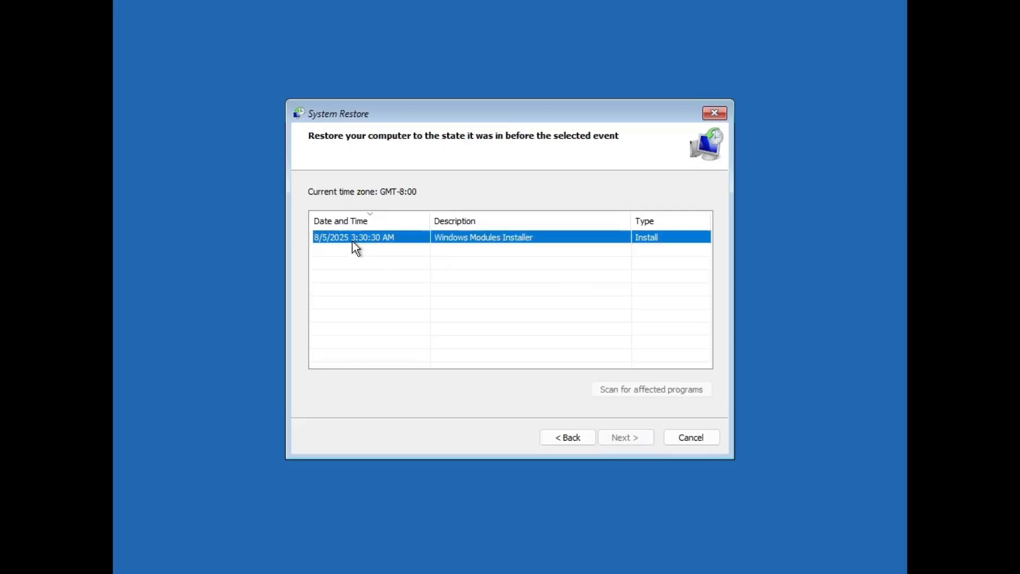
left_click(354, 237)
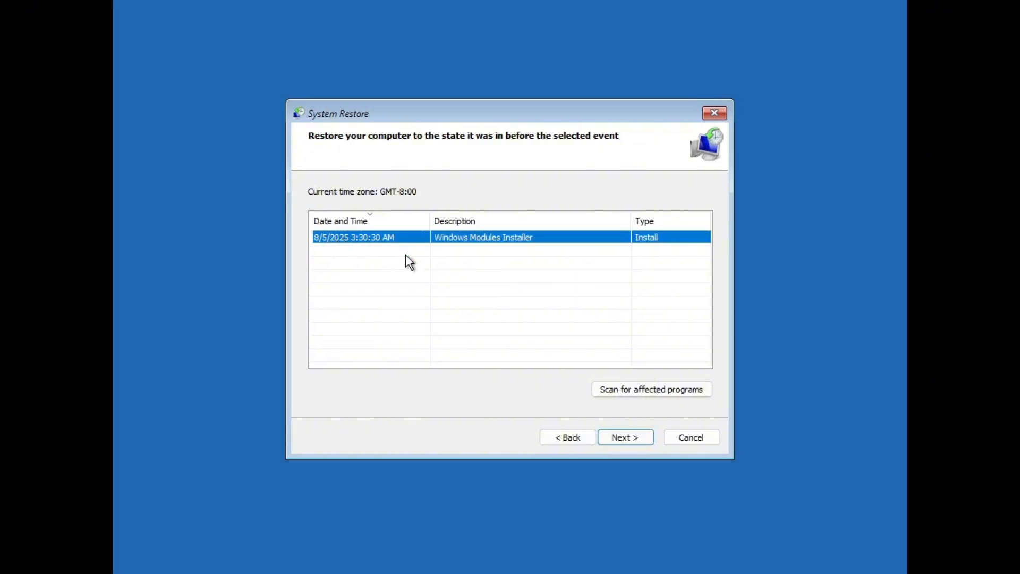
left_click(624, 437)
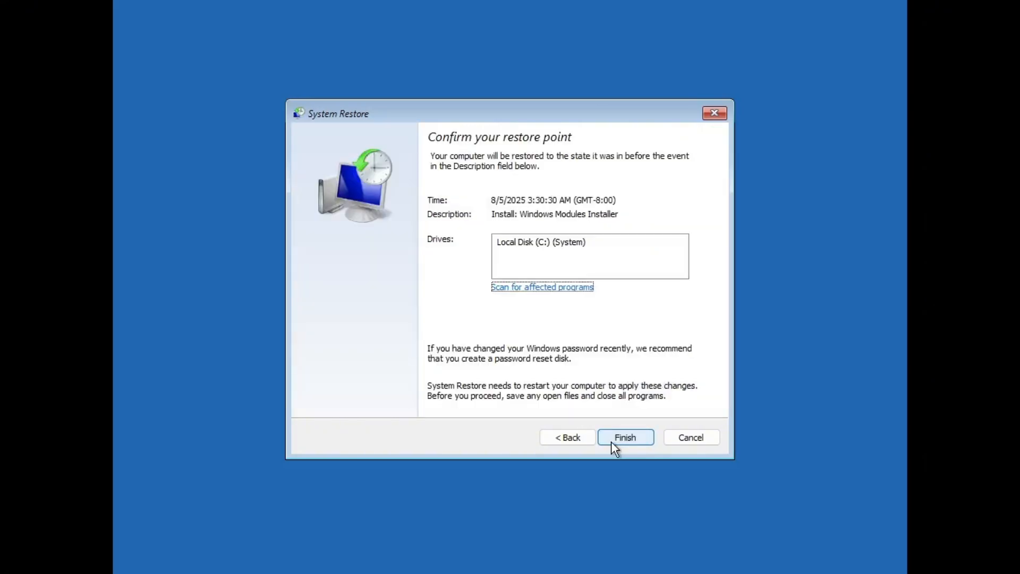
left_click(542, 242)
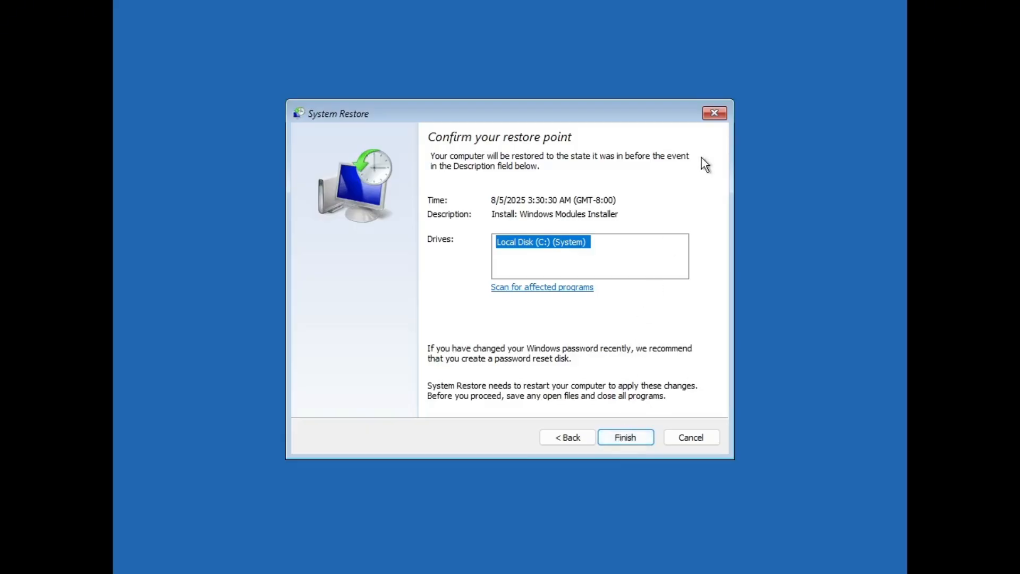
left_click(623, 437)
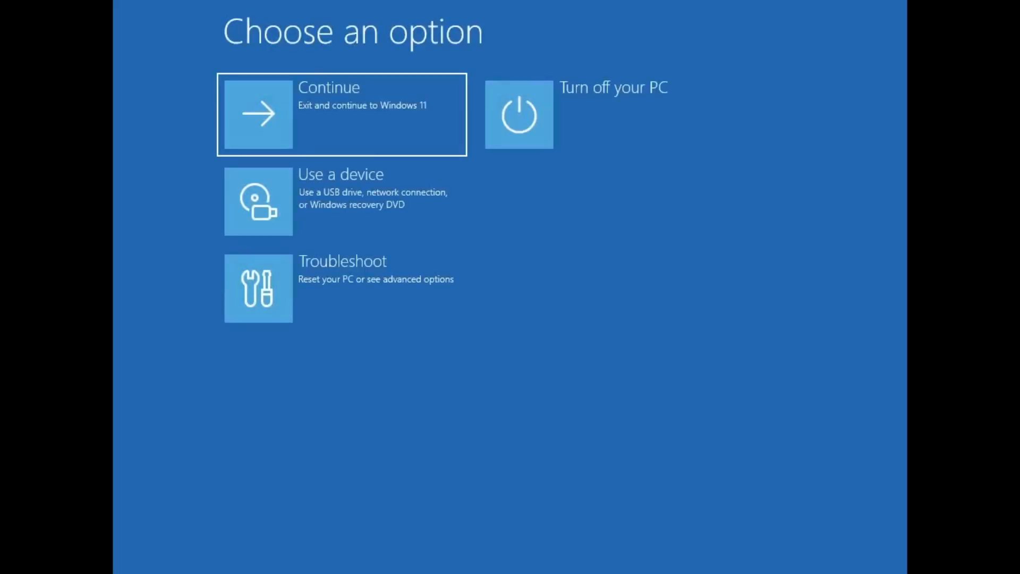
- Choose Continue to exit recovery and boot into Windows 11
left_click(341, 115)
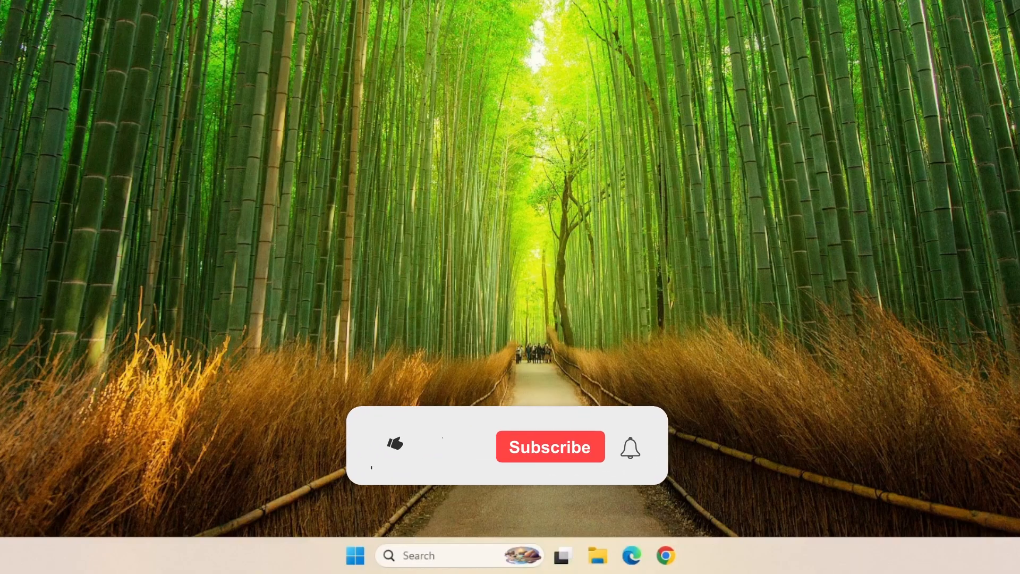
left_click(394, 444)
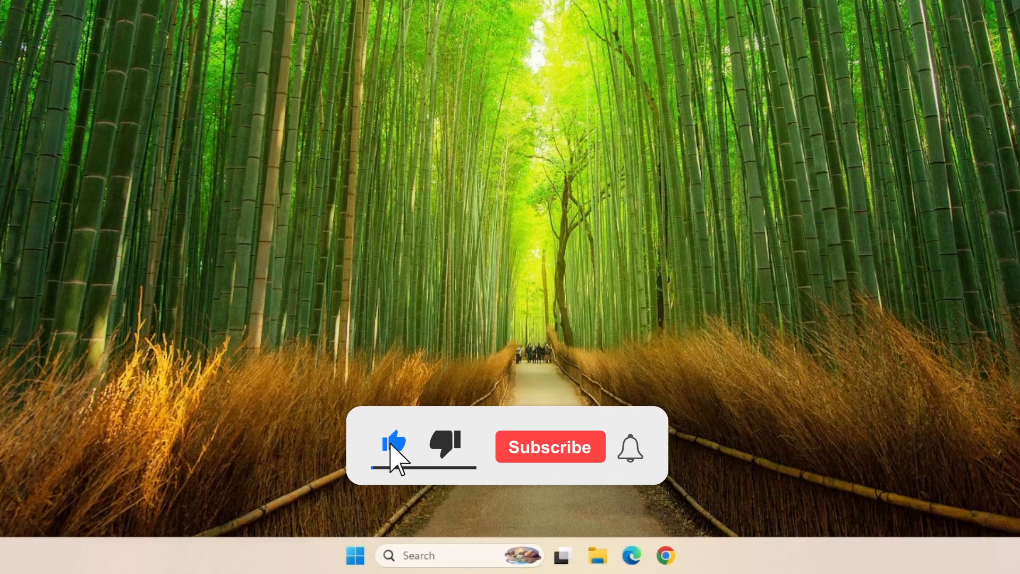
left_click(549, 447)
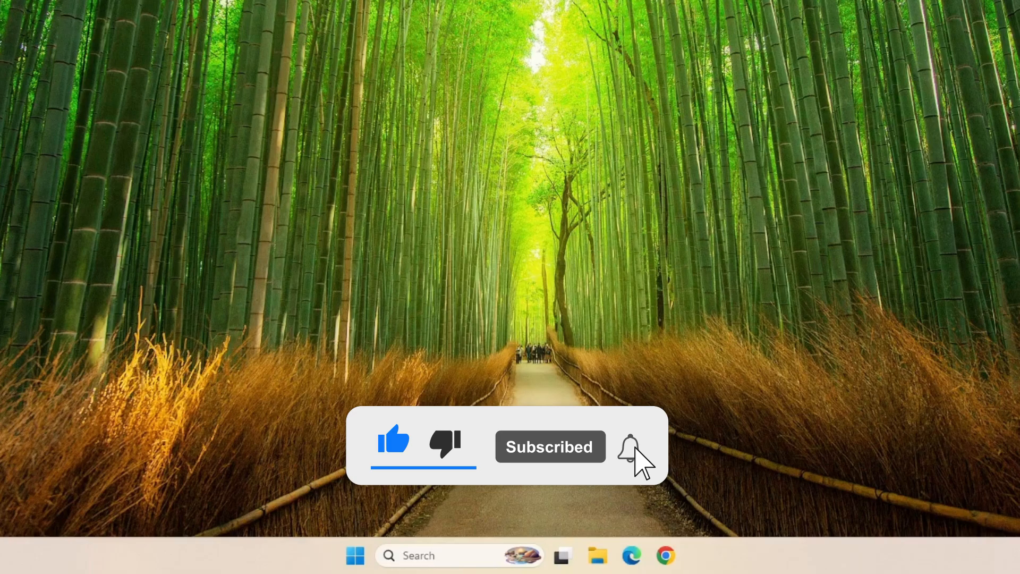
left_click(628, 447)
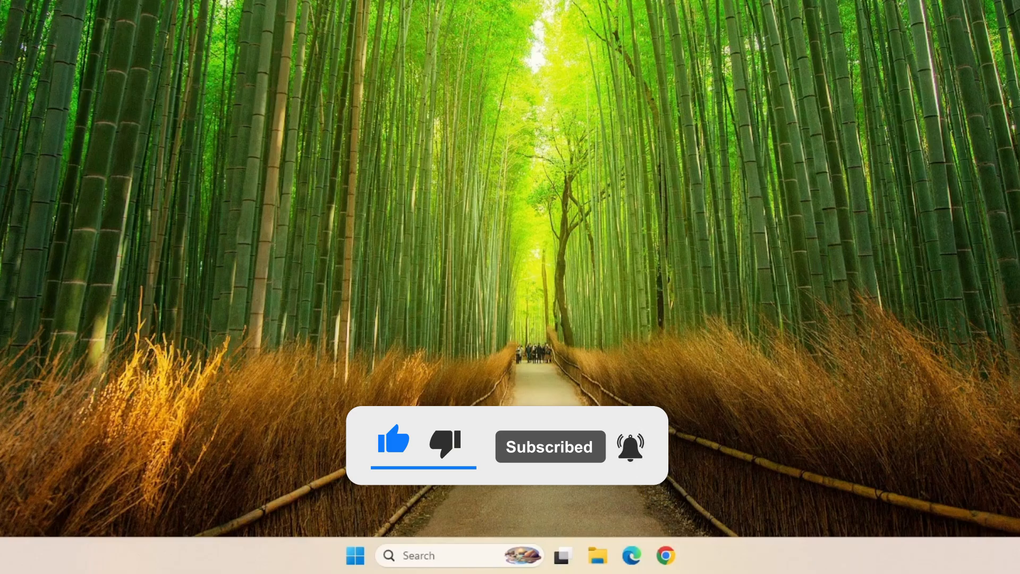